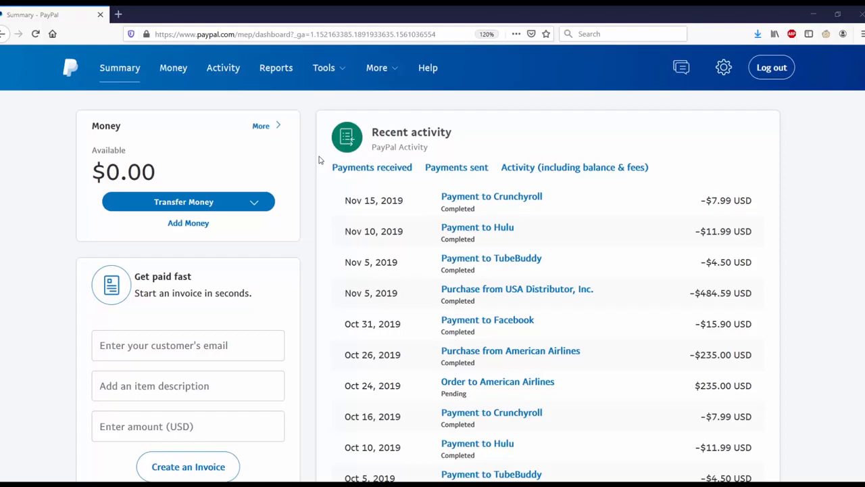
mouse_move(331, 119)
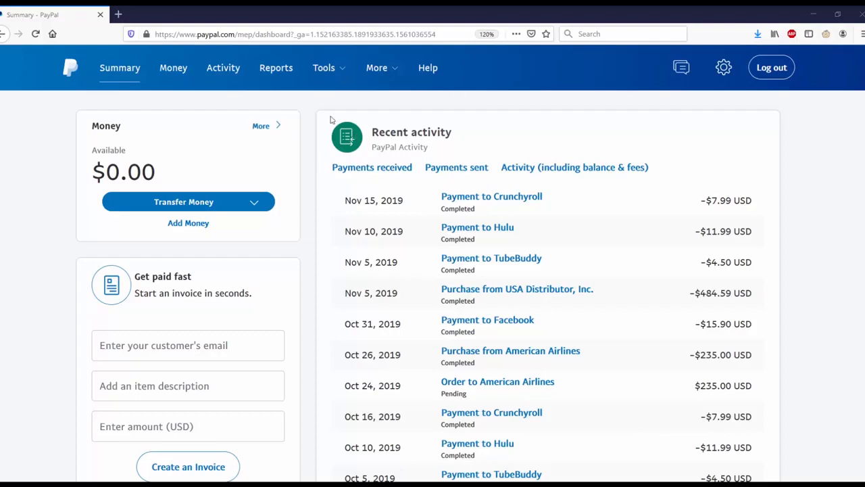
mouse_move(51, 124)
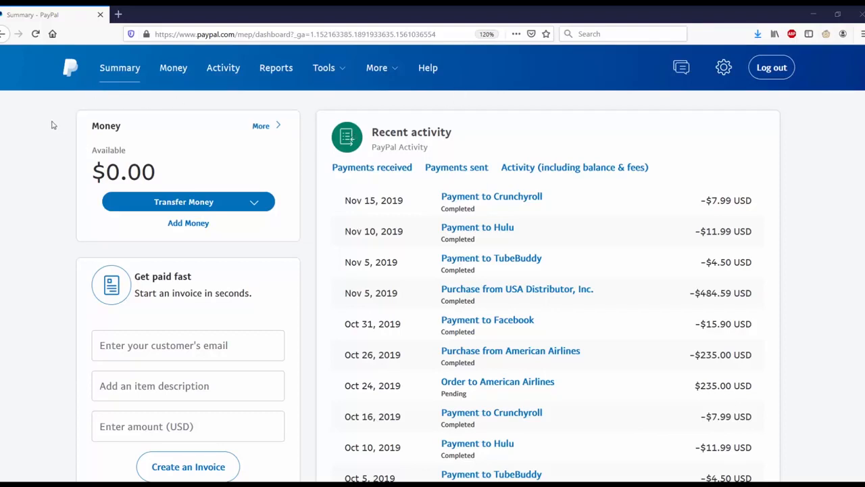
mouse_move(296, 125)
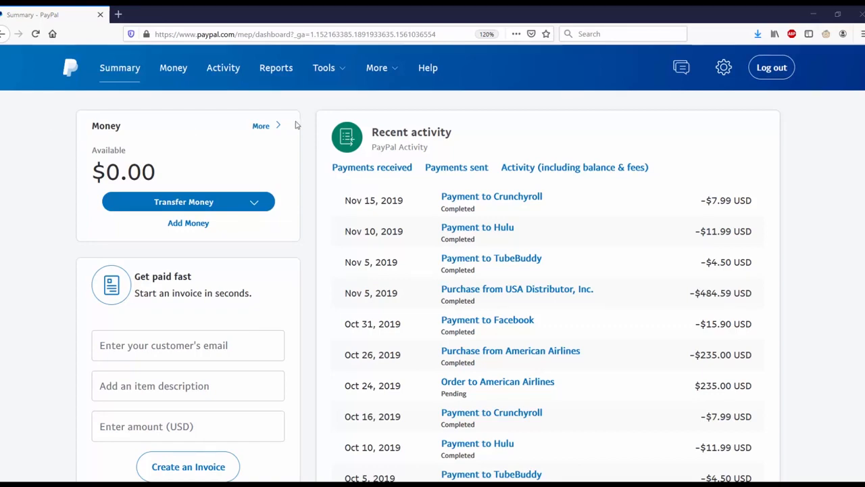
- From Tools > PayPal buttons, choose the Donate button type to create
click(324, 67)
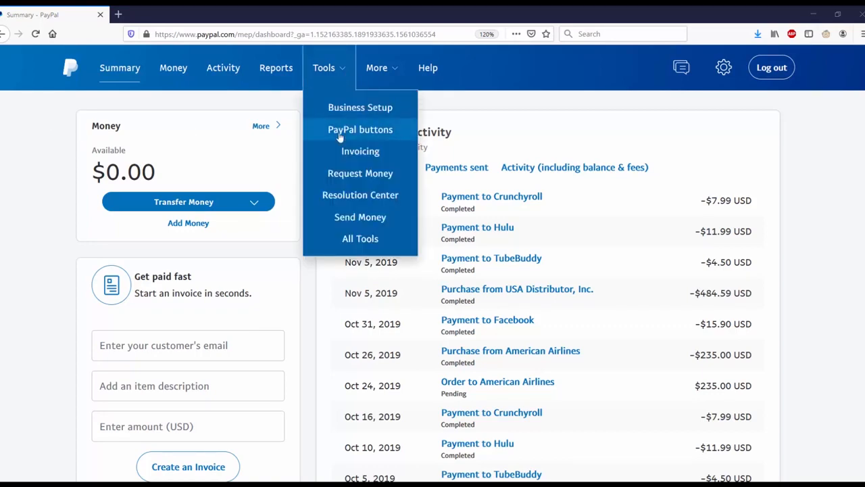
click(360, 130)
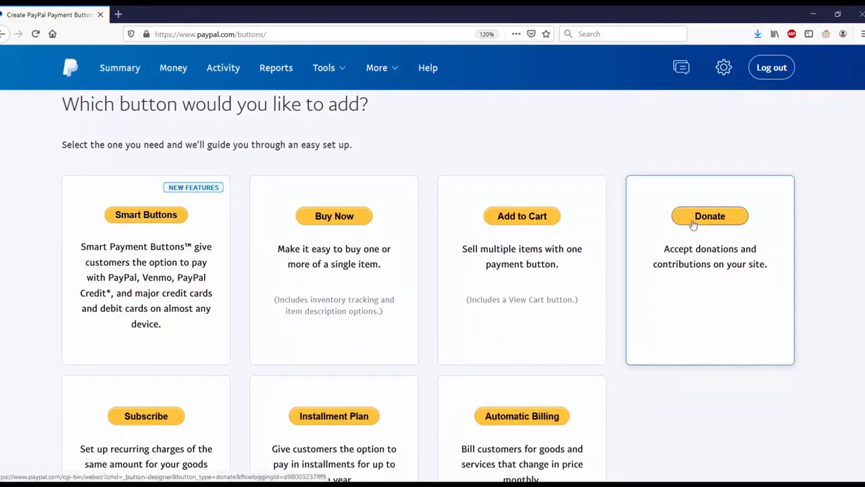
mouse_move(702, 230)
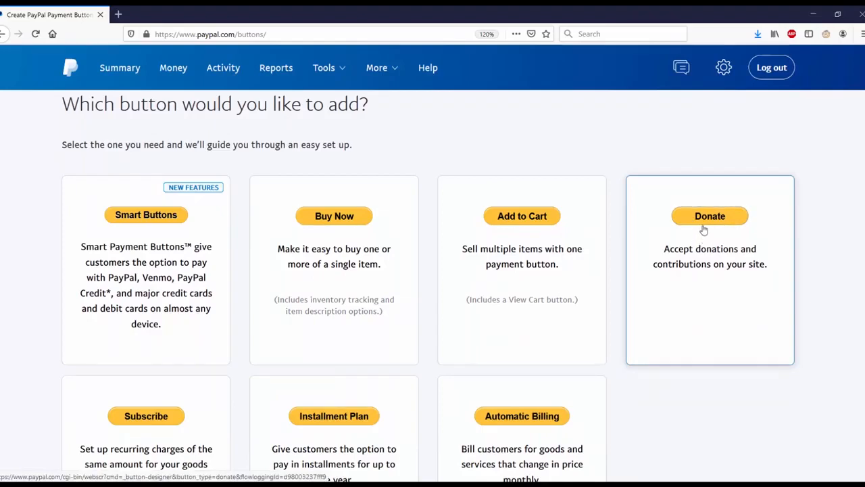
click(709, 217)
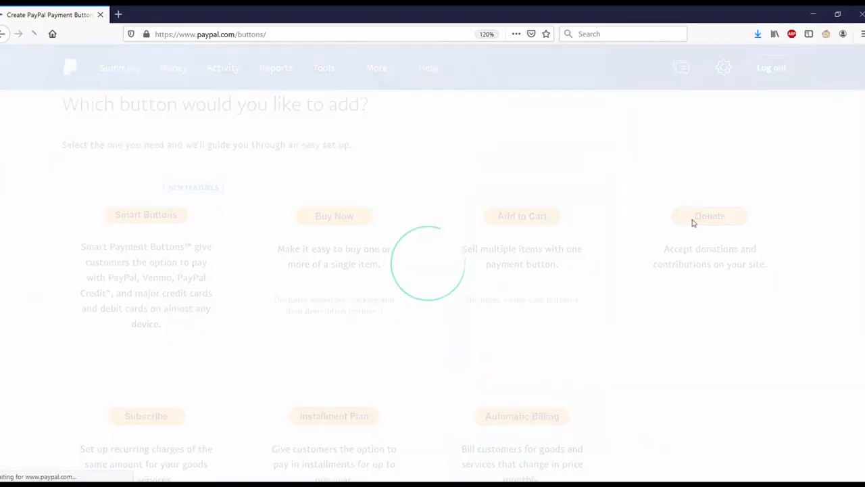
- On Step 1 of 4, try the Button size dropdown and keep the large size
click(709, 216)
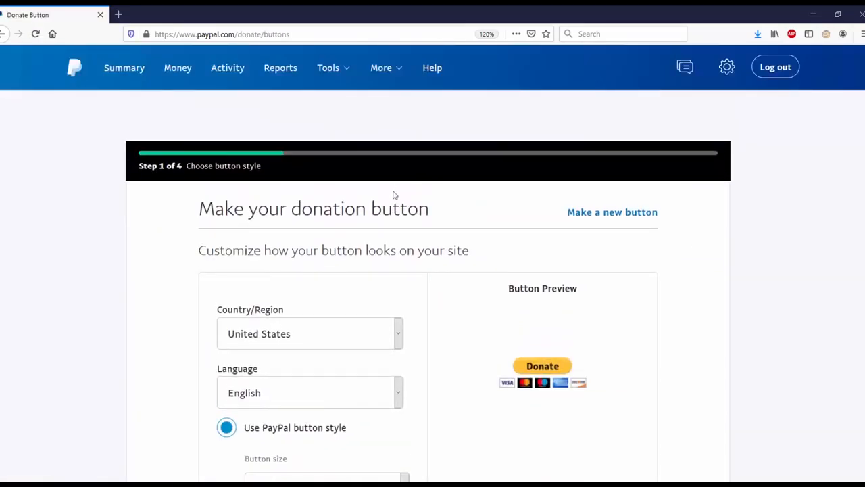
scroll(down, 3)
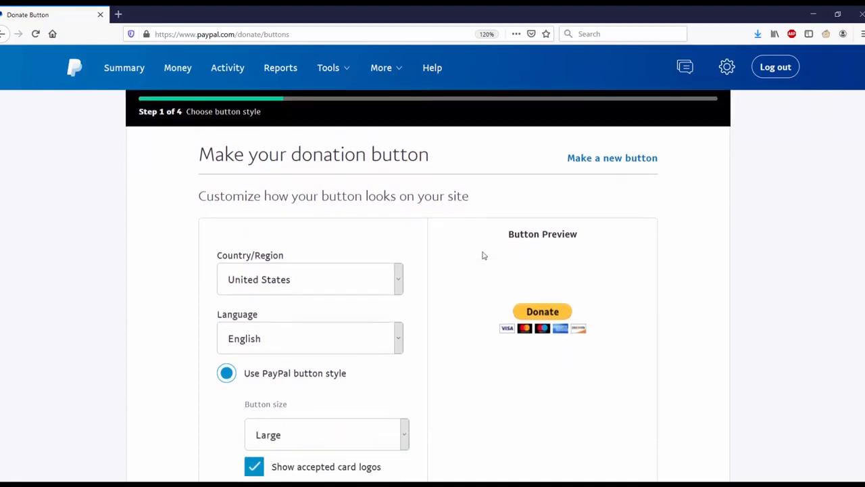
scroll(down, 3)
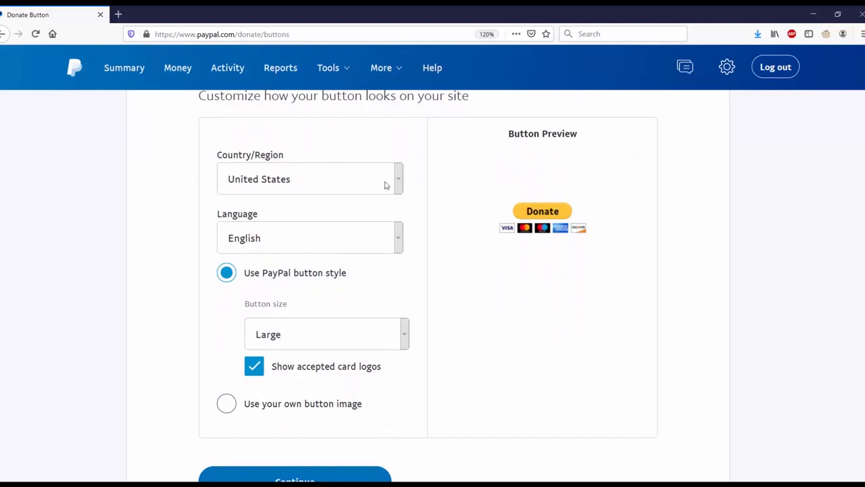
click(397, 179)
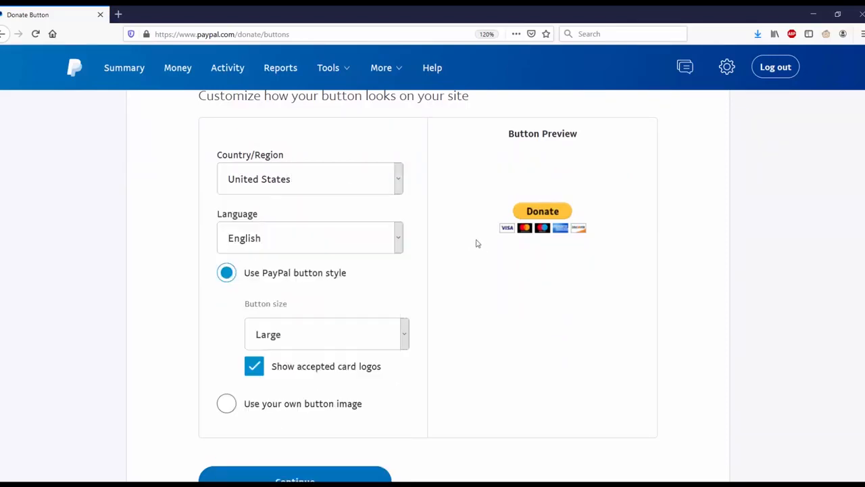
scroll(down, 3)
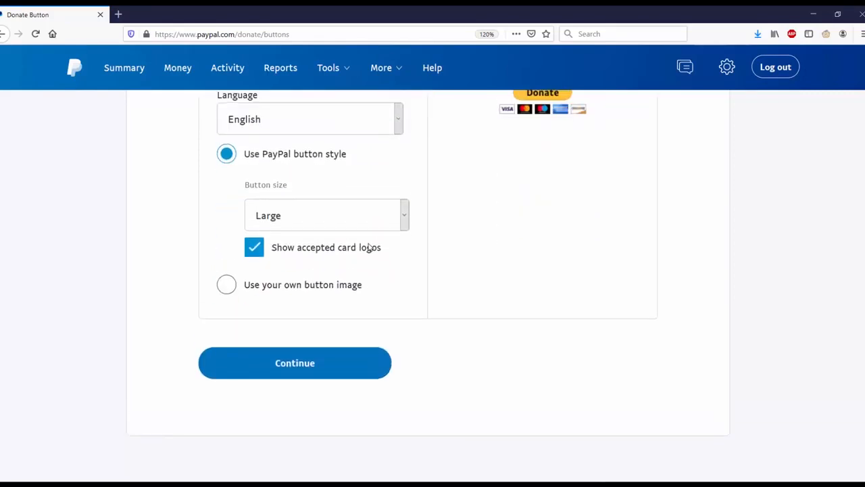
scroll(up, 3)
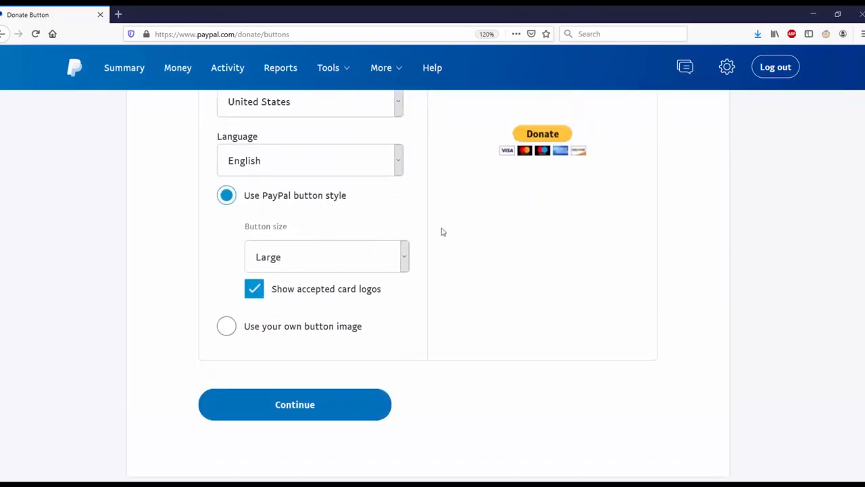
mouse_move(402, 257)
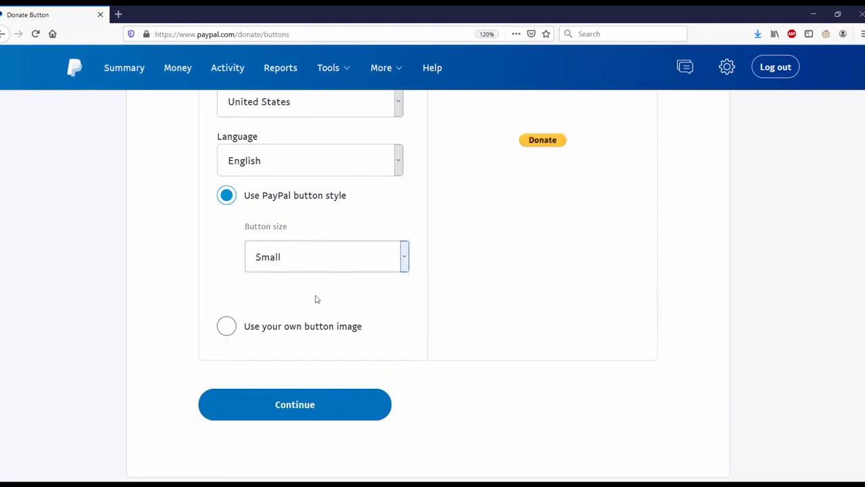
click(326, 257)
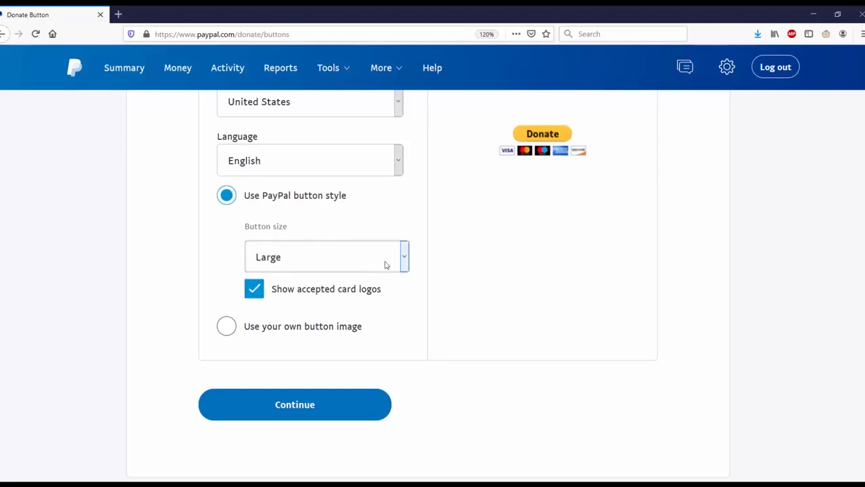
- Select 'Use your own button image' for the donate button and continue
scroll(down, 3)
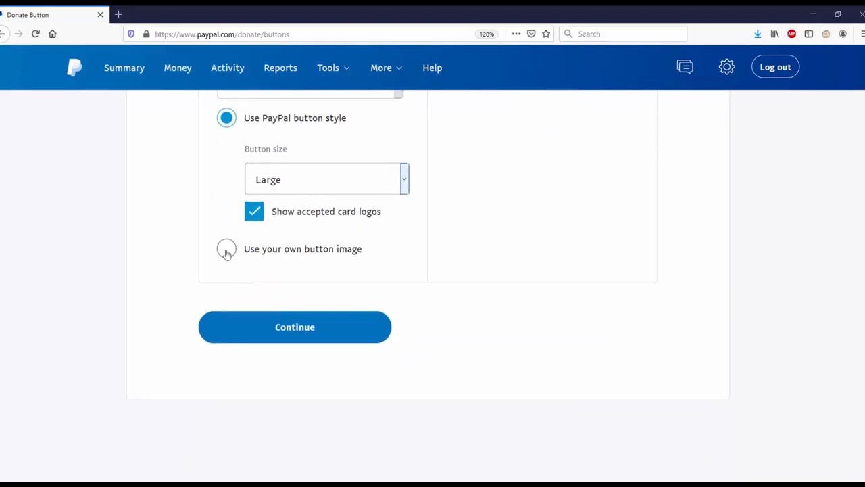
click(227, 249)
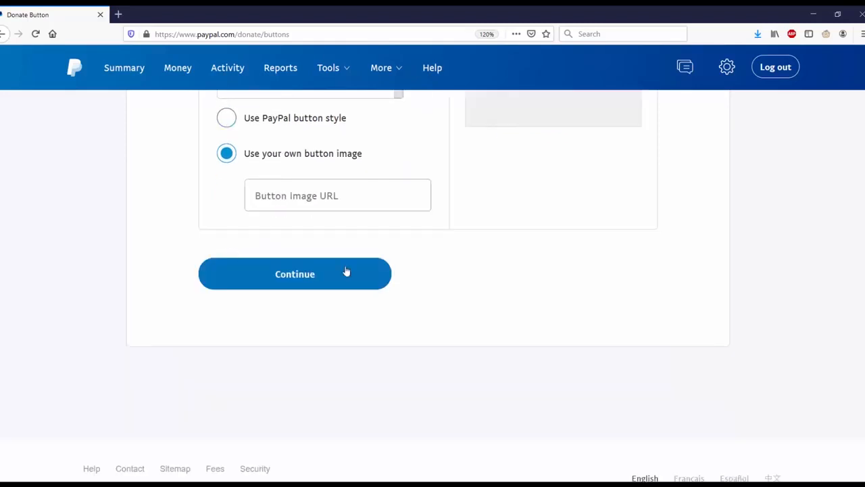
scroll(up, 3)
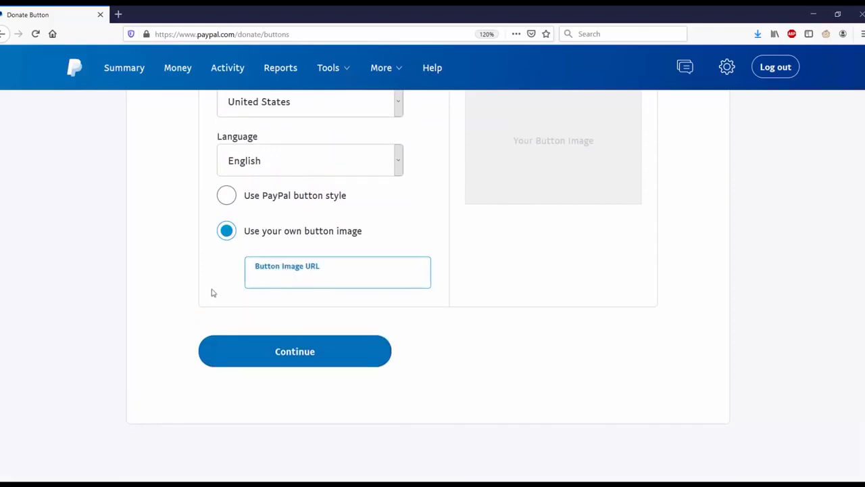
mouse_move(216, 209)
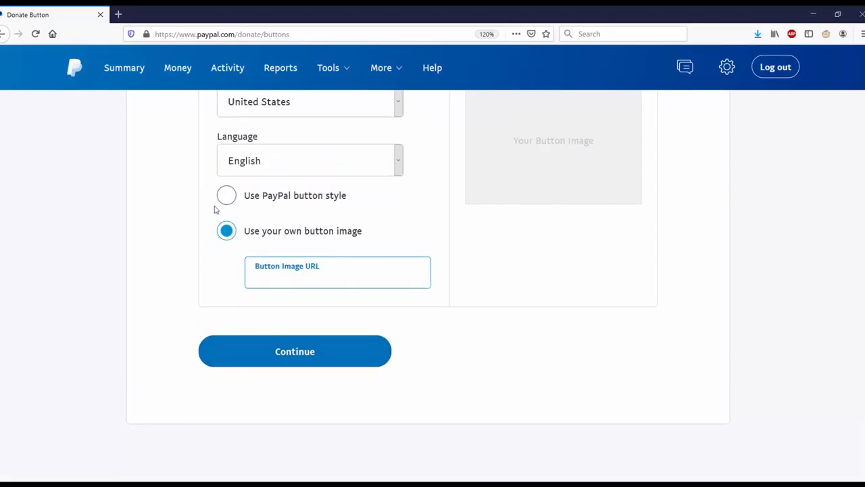
mouse_move(227, 197)
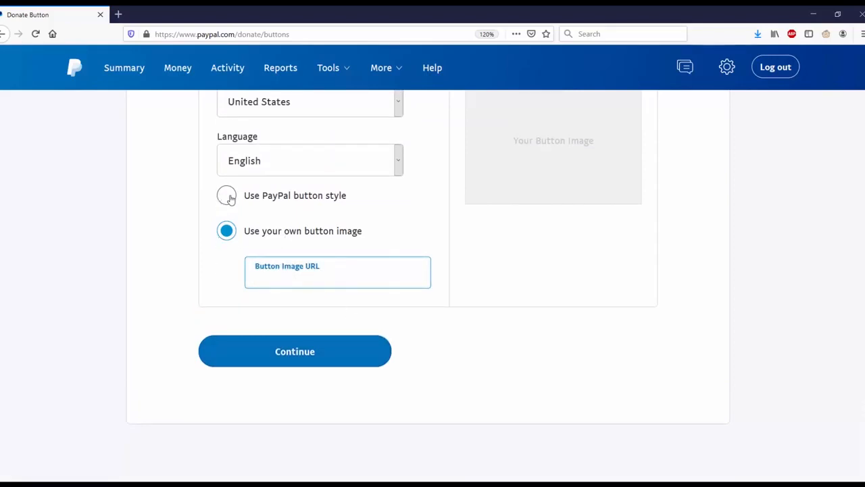
click(295, 351)
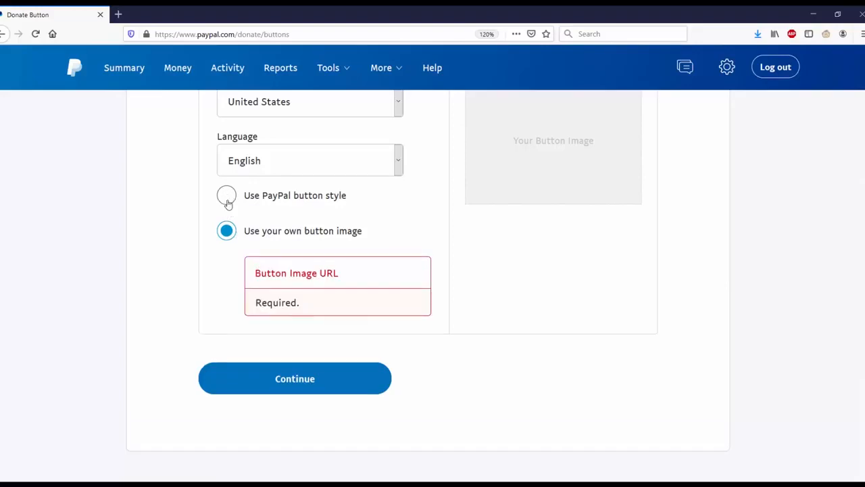
- Enter the organization name and leave the donation purpose blank
click(294, 379)
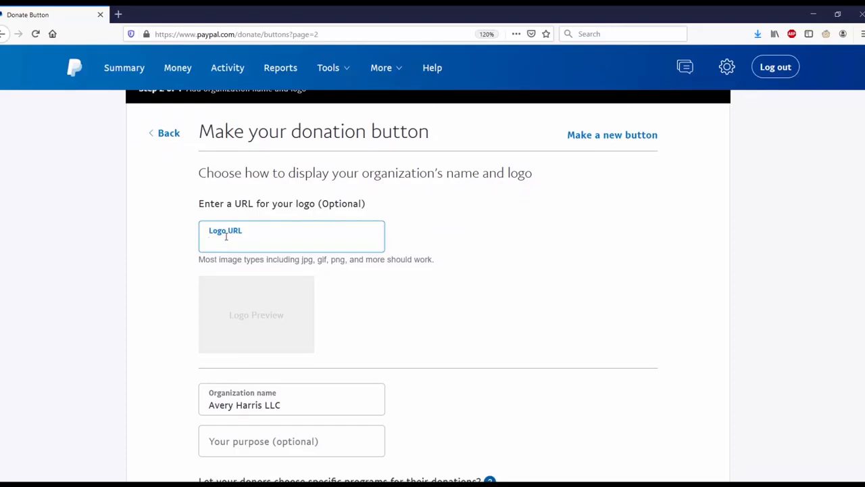
scroll(down, 3)
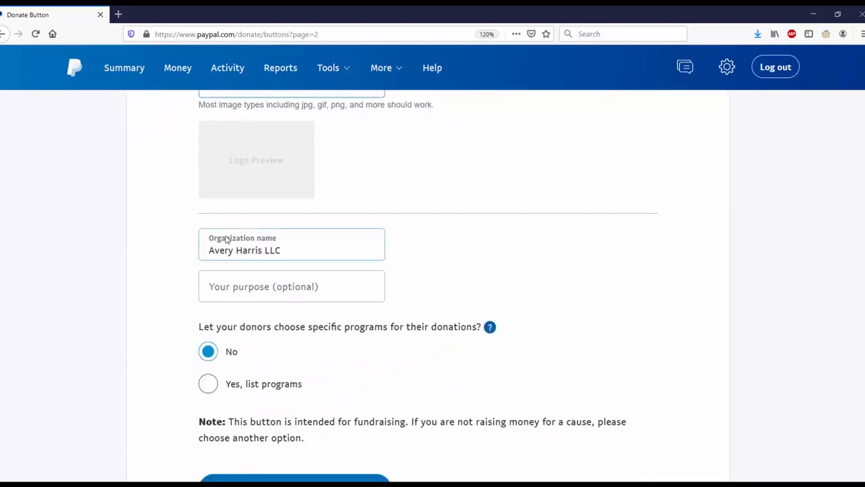
scroll(down, 3)
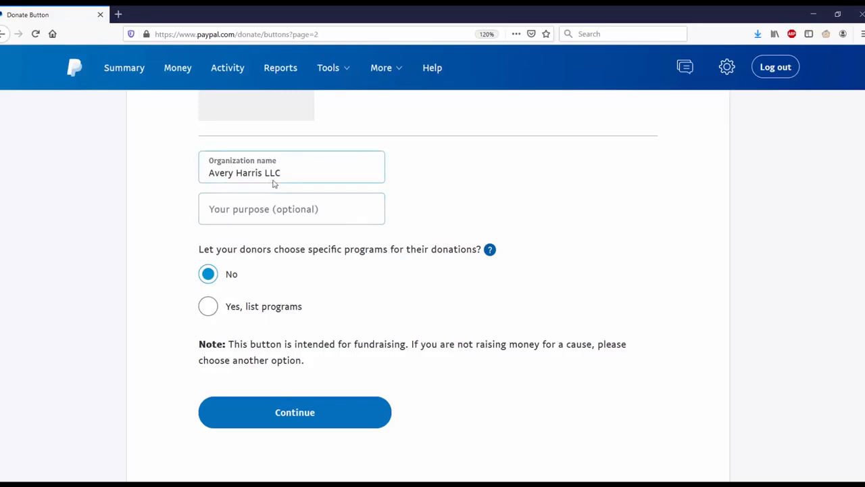
click(292, 208)
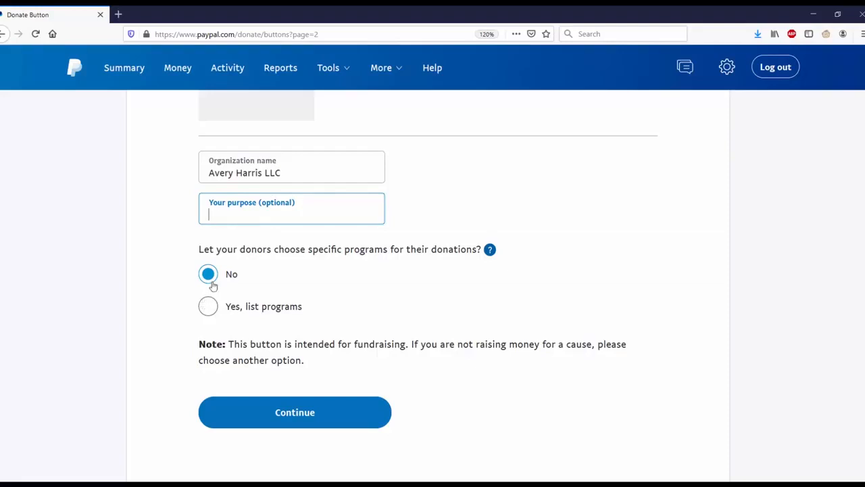
mouse_move(224, 335)
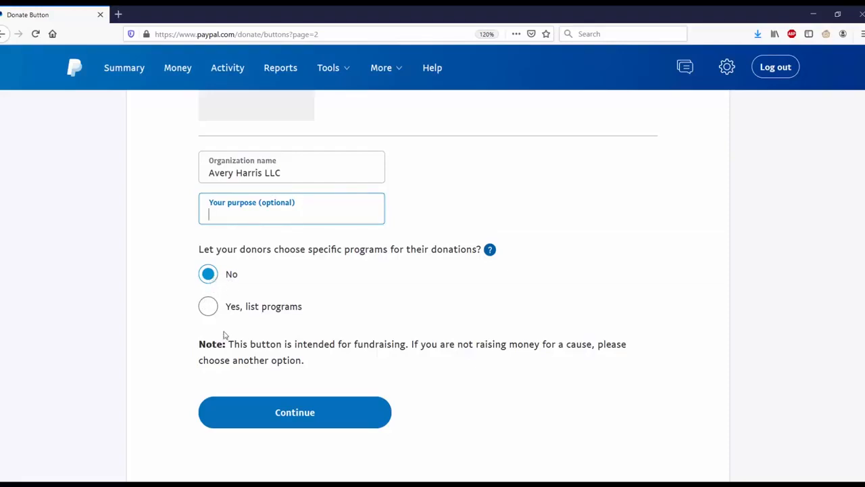
- Try 'Yes, list programs', then settle on 'No' for donors choosing specific programs
click(208, 305)
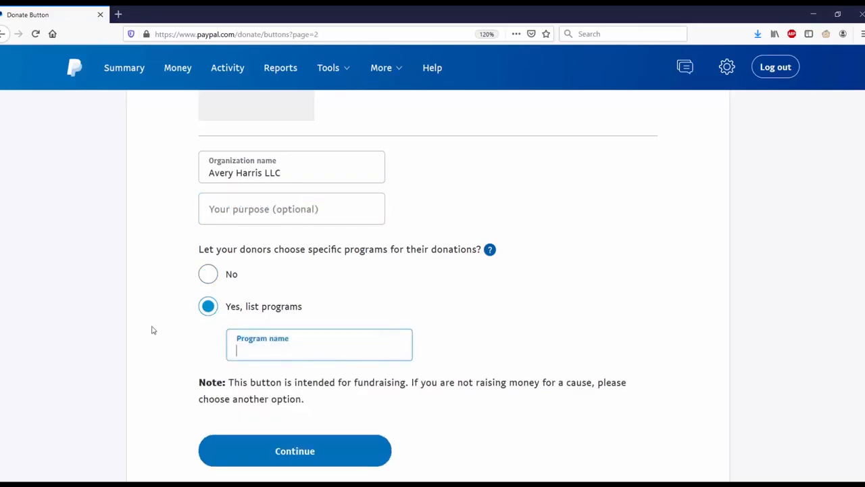
scroll(down, 3)
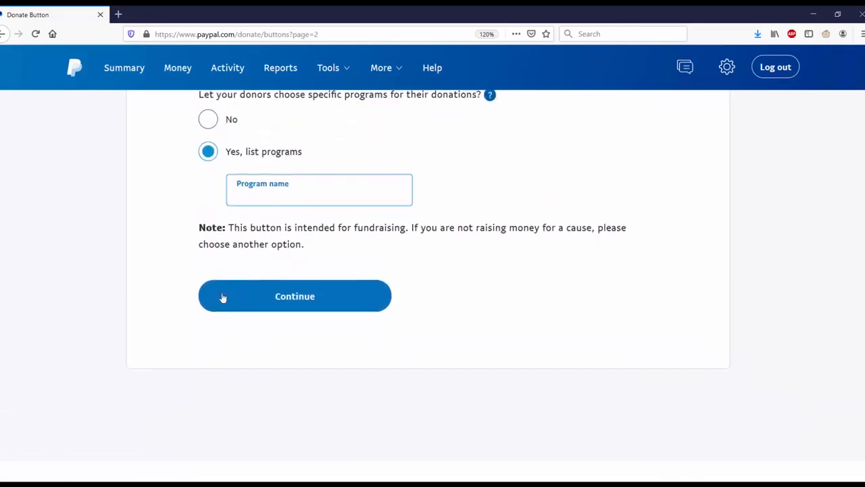
mouse_move(191, 193)
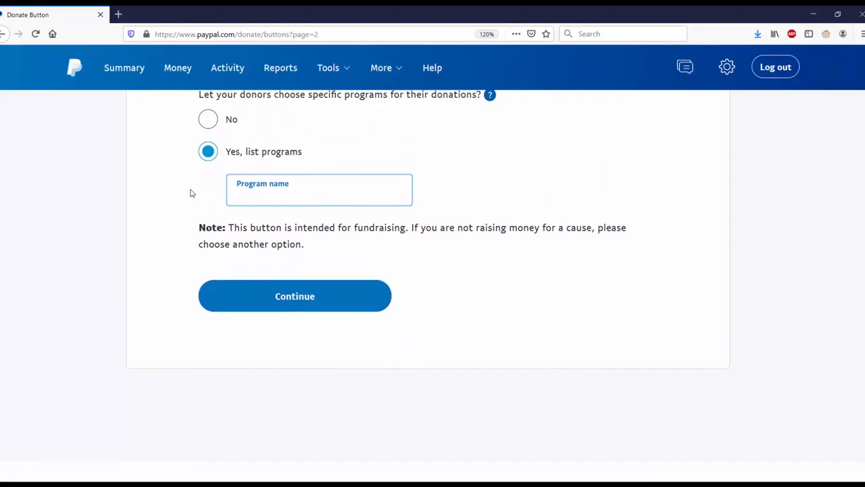
mouse_move(208, 119)
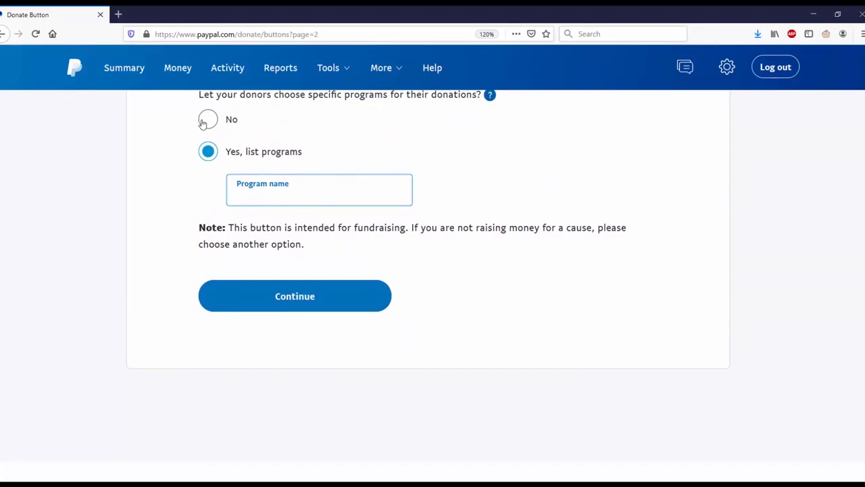
click(208, 119)
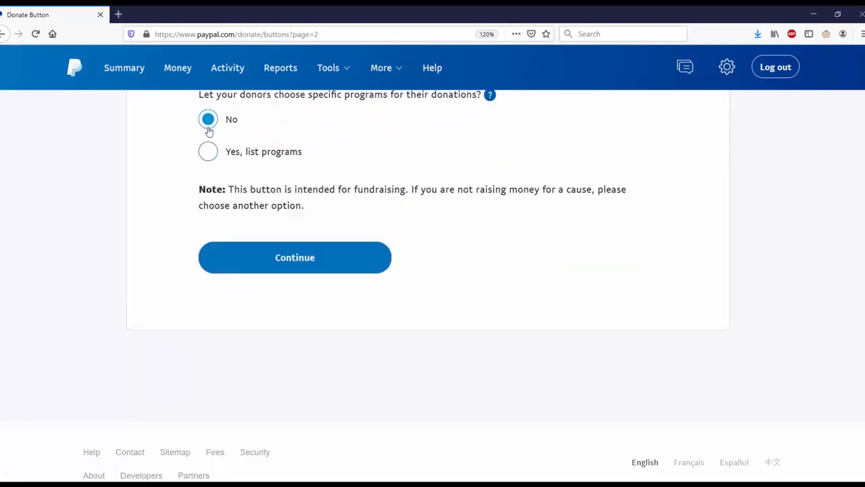
- Keep USD, 'Any amount' and monthly recurring 'Yes', continuing to optional settings
click(295, 257)
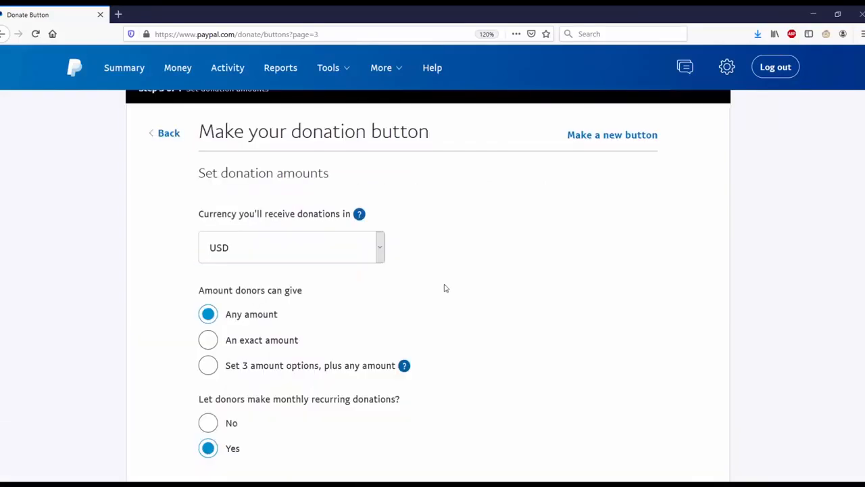
mouse_move(439, 288)
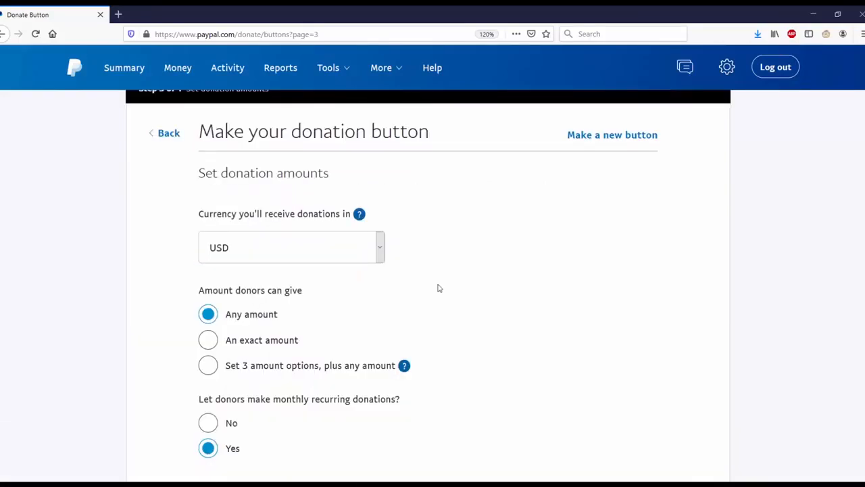
scroll(down, 3)
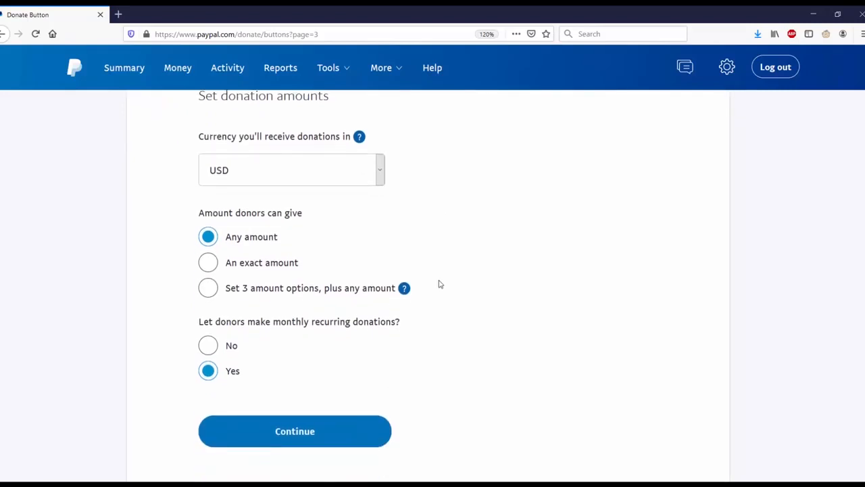
mouse_move(224, 249)
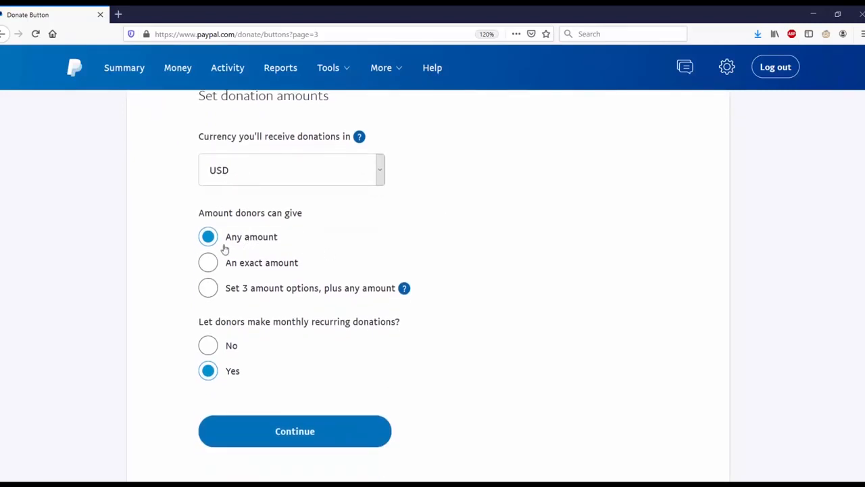
mouse_move(218, 223)
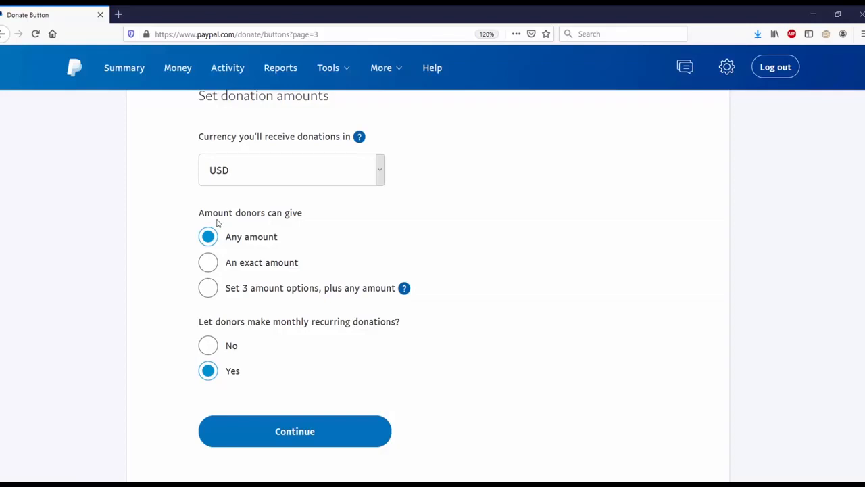
scroll(down, 3)
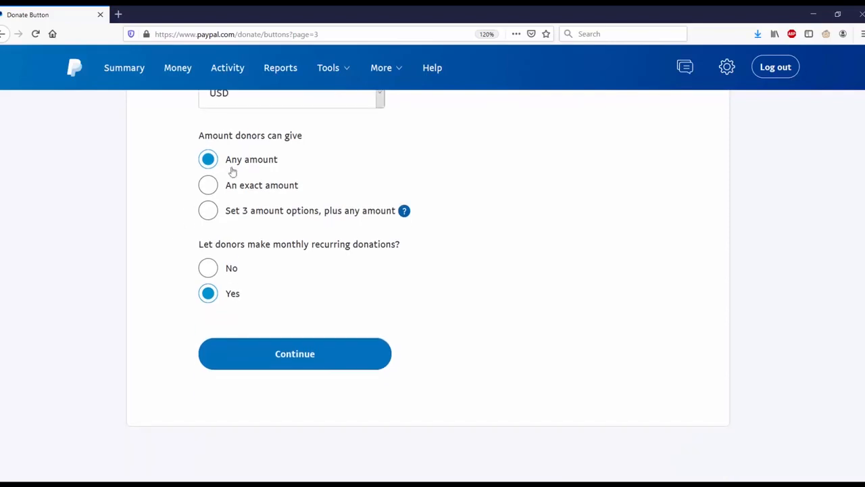
mouse_move(165, 273)
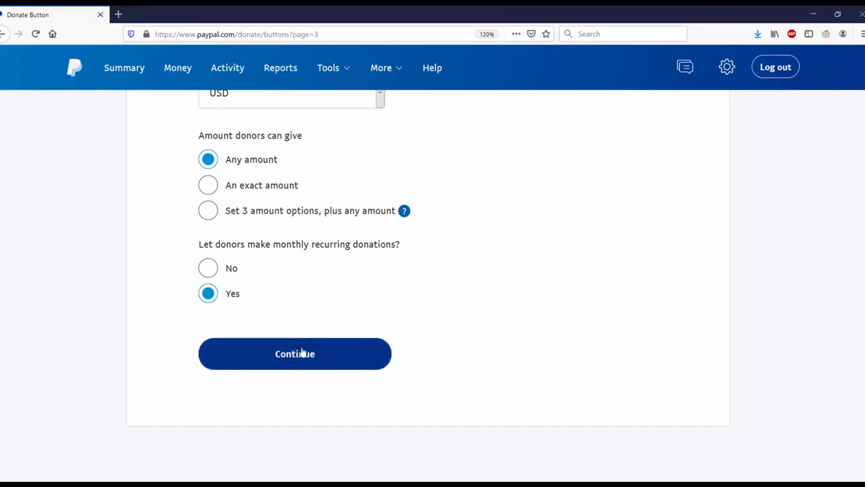
click(295, 352)
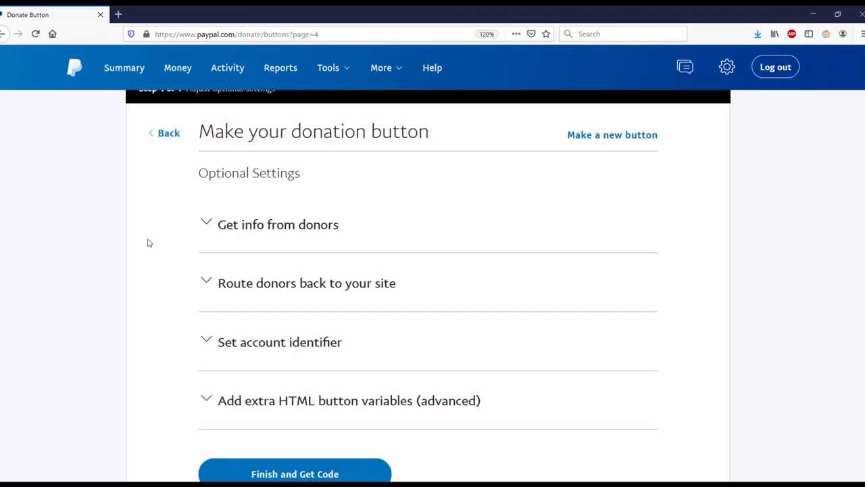
mouse_move(179, 259)
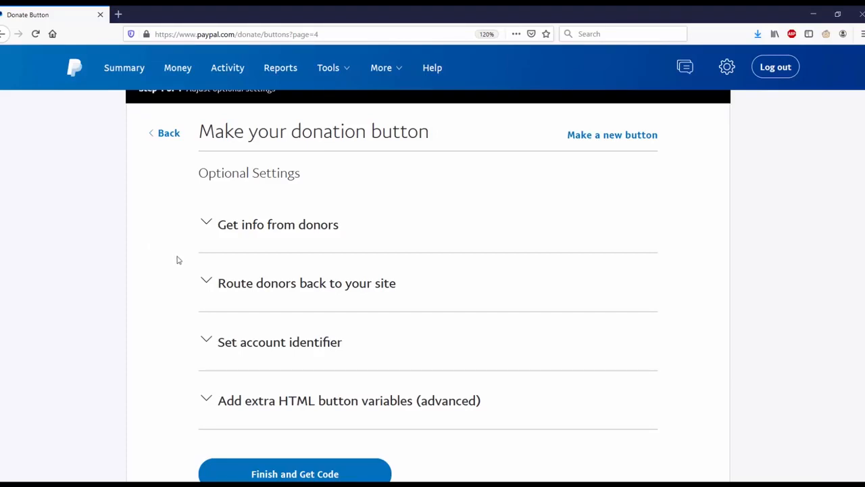
mouse_move(281, 235)
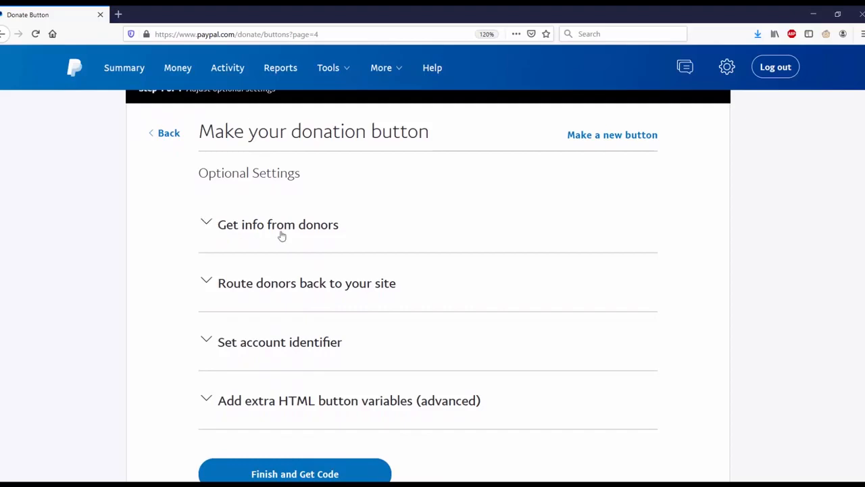
- Expand 'Get info from donors' to review the donor-information options
click(278, 224)
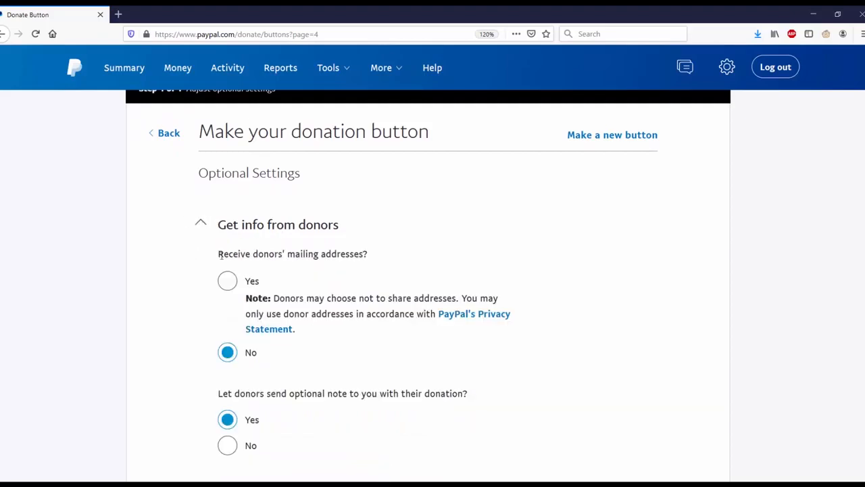
mouse_move(300, 279)
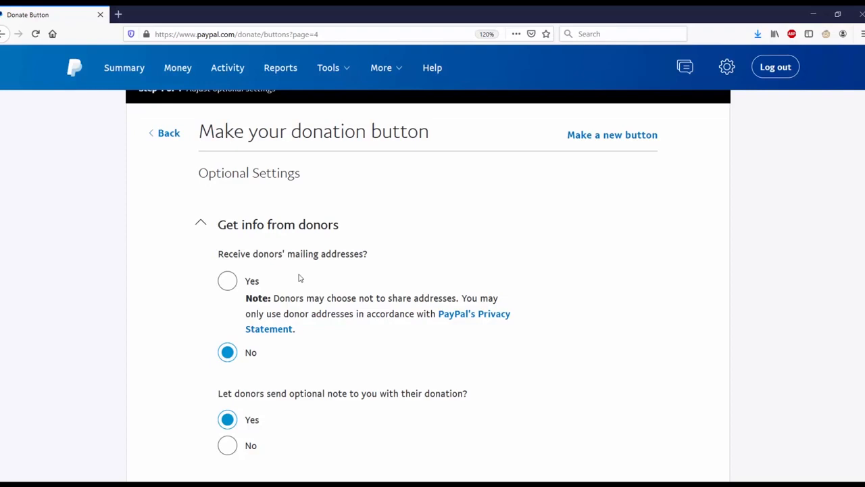
scroll(down, 3)
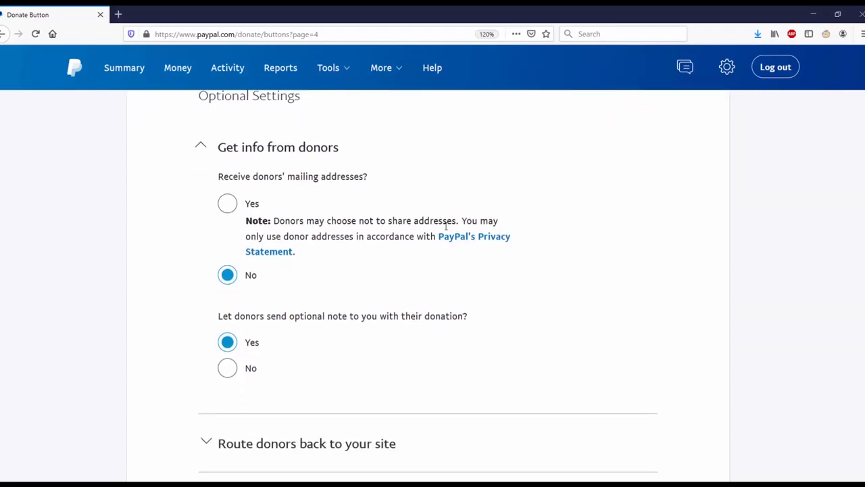
mouse_move(394, 250)
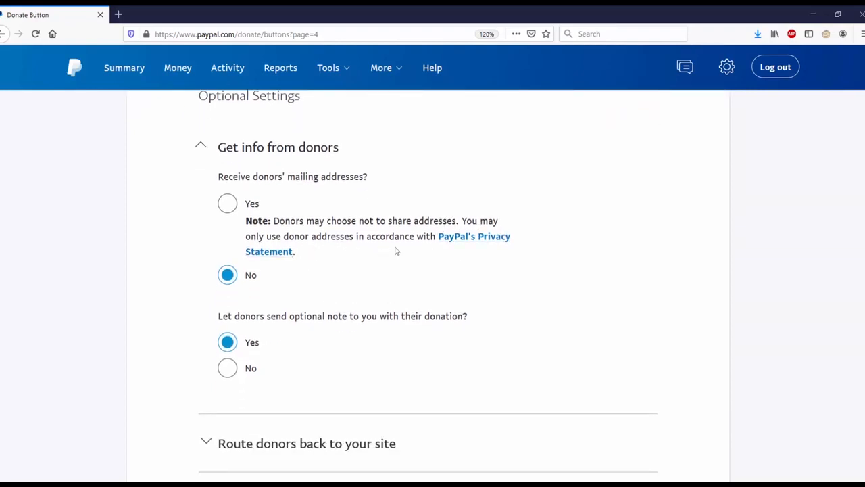
mouse_move(304, 255)
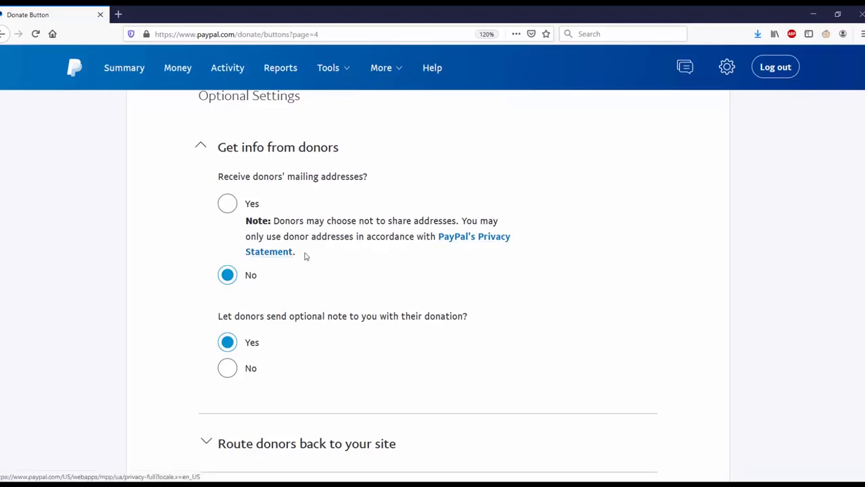
mouse_move(192, 310)
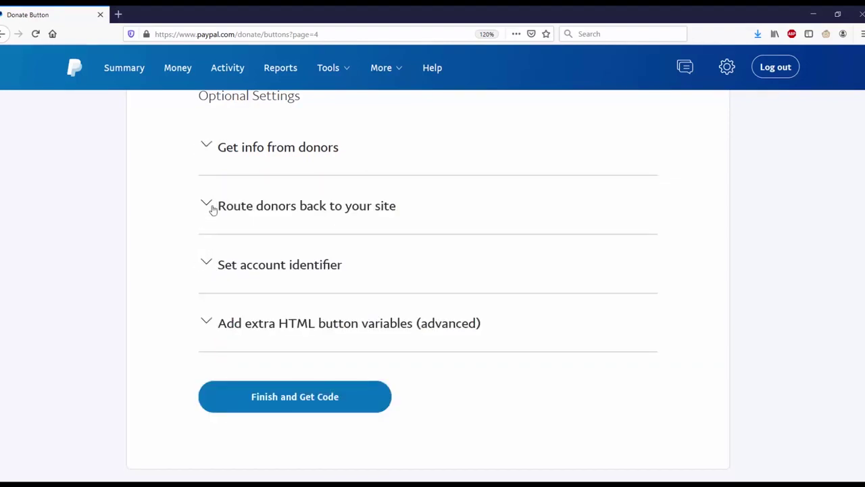
- Review 'Route donors back to your site', leaving both return URLs blank
click(306, 205)
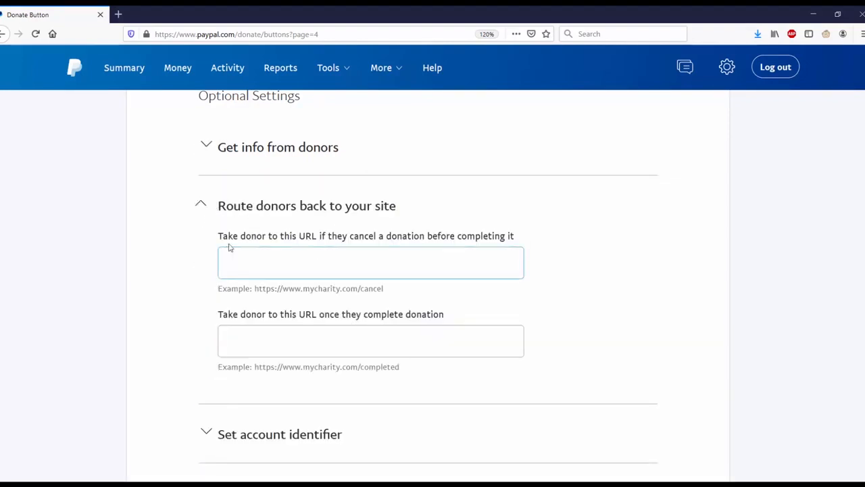
mouse_move(446, 262)
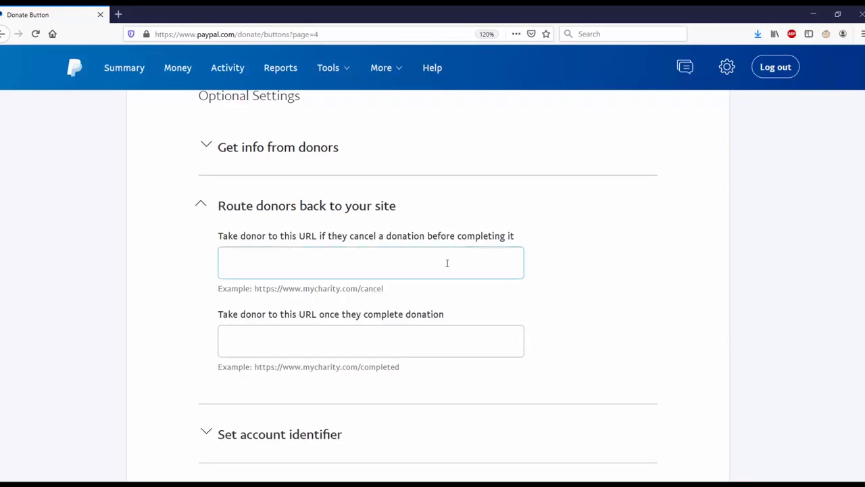
click(370, 340)
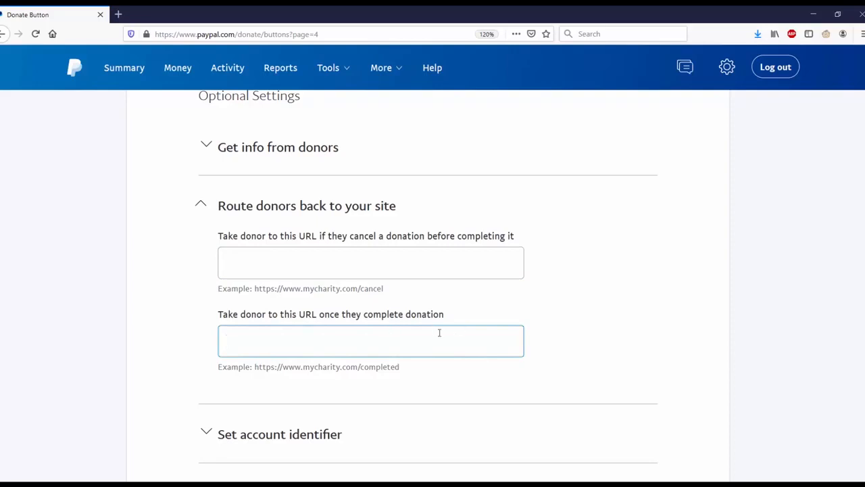
click(297, 262)
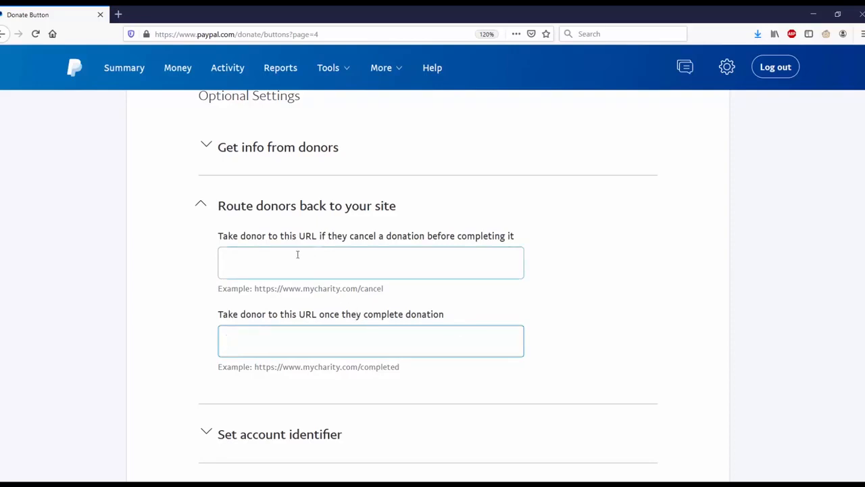
click(371, 340)
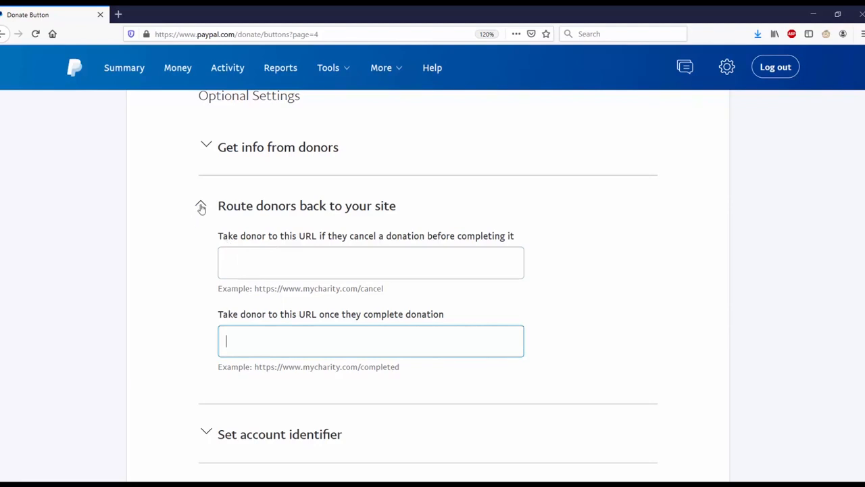
- Expand 'Set account identifier' and keep 'Use merchant account ID' selected
click(205, 206)
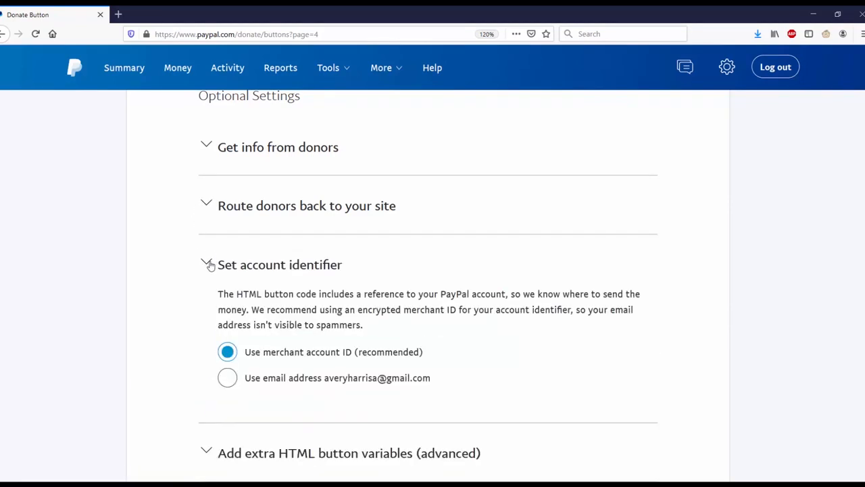
scroll(down, 3)
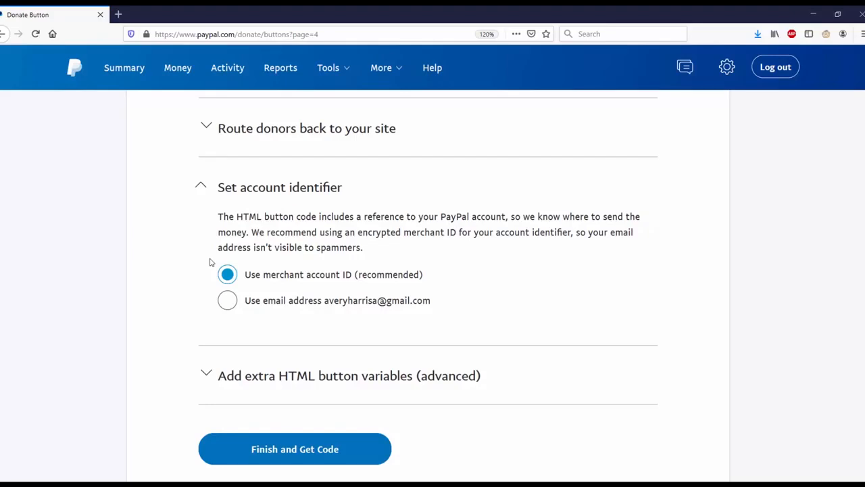
mouse_move(205, 187)
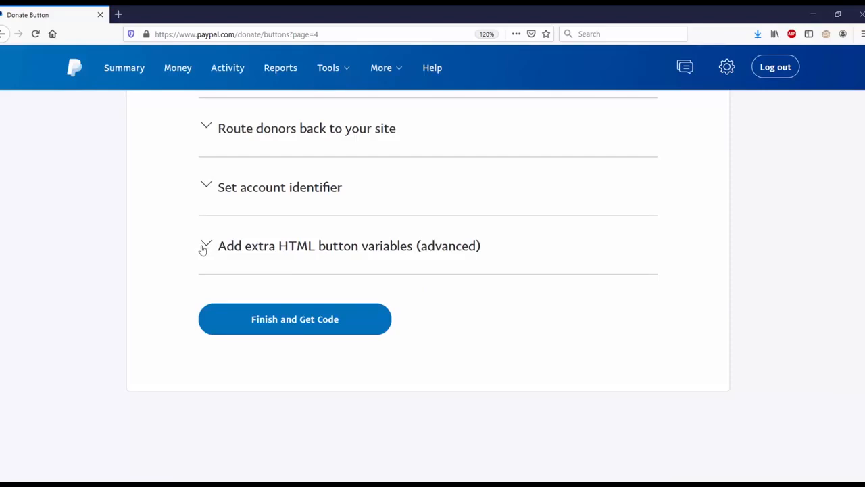
- Leave the advanced HTML variables empty and choose 'Finish and Get Code'
click(205, 246)
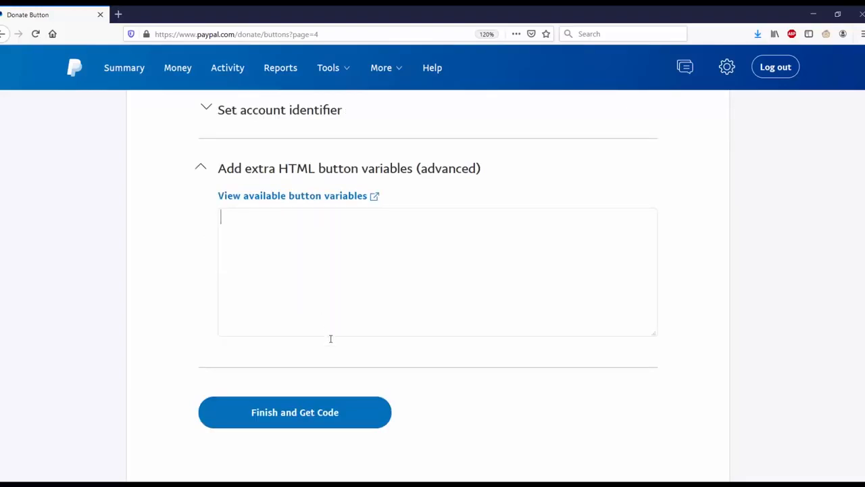
click(295, 411)
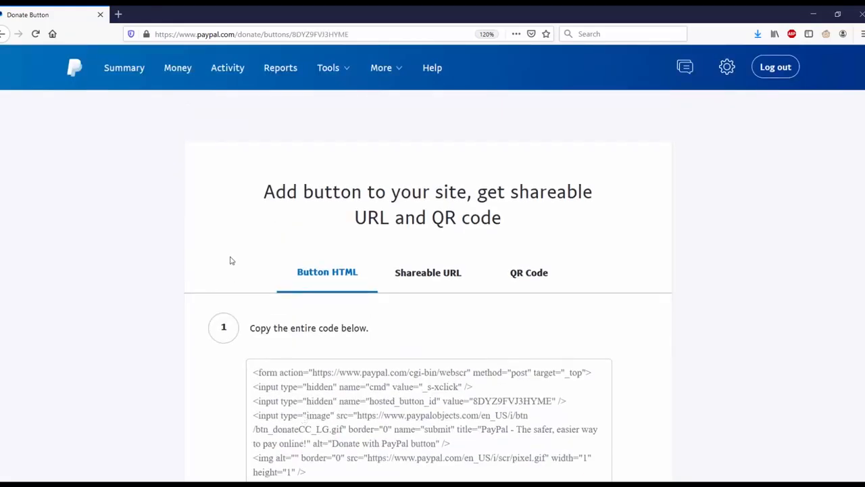
mouse_move(416, 239)
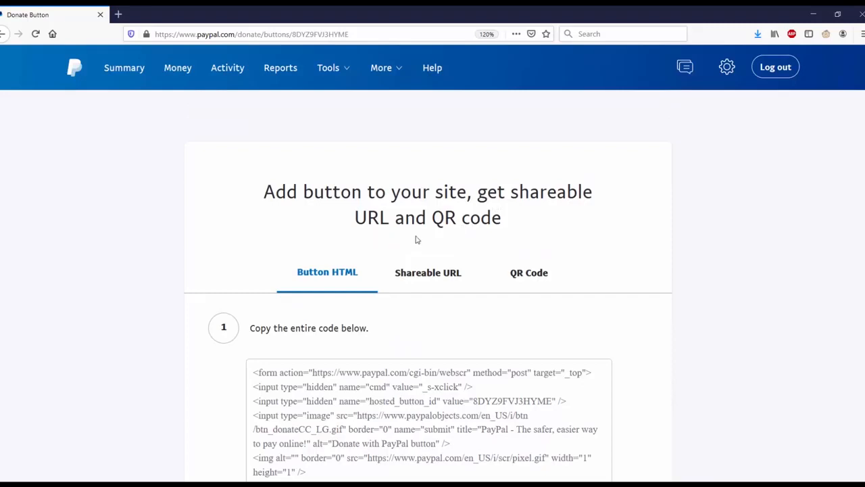
- View the Button HTML, Shareable URL and QR Code results for the finished button
scroll(down, 3)
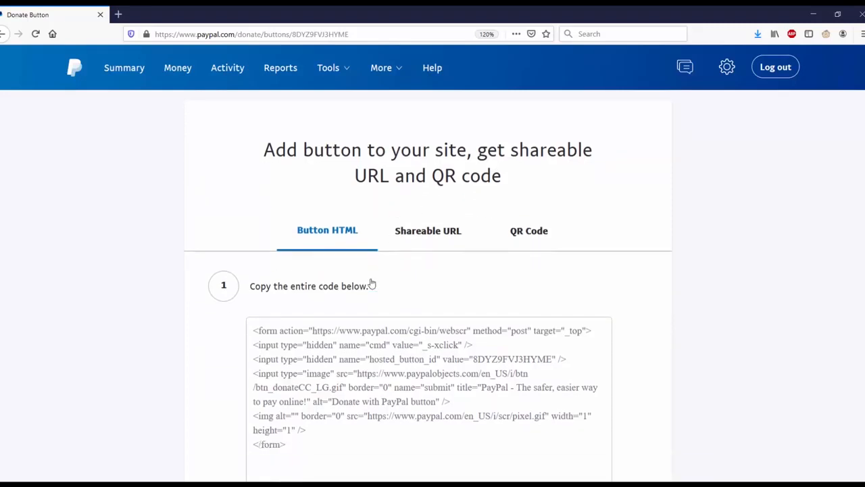
click(427, 230)
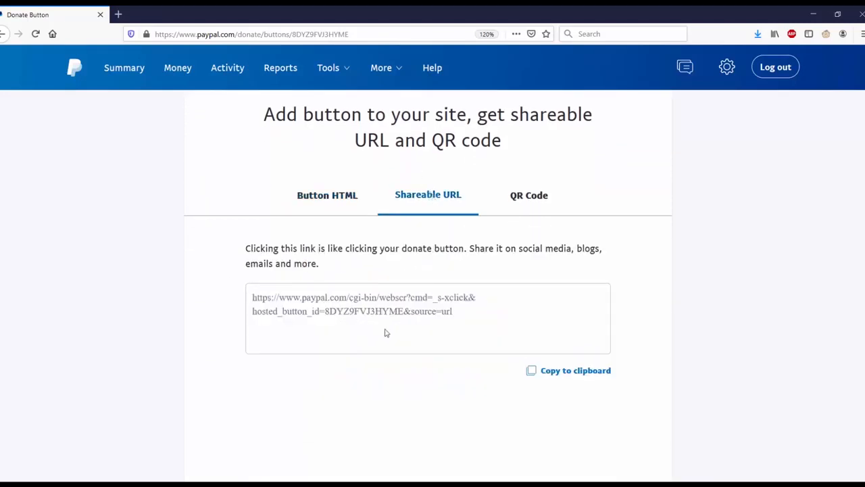
mouse_move(470, 316)
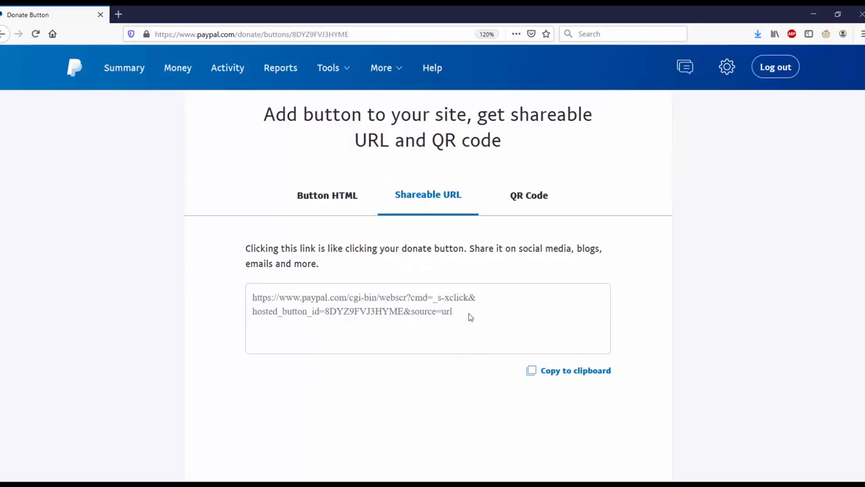
click(528, 194)
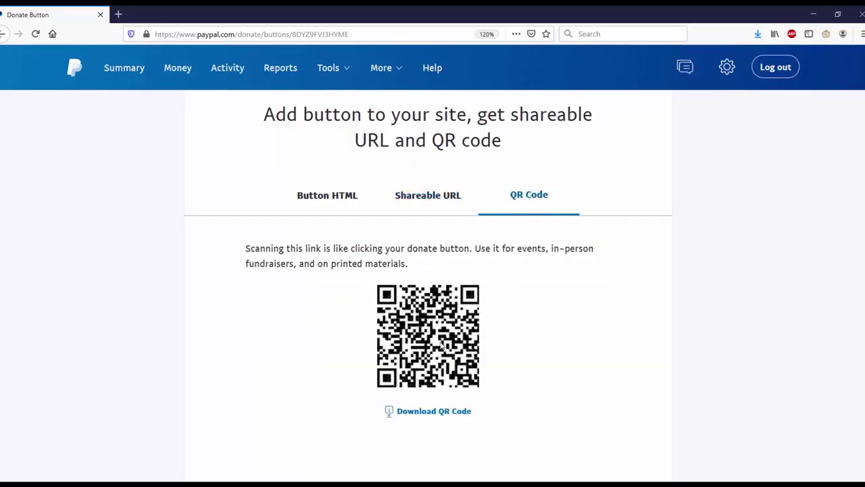
click(327, 195)
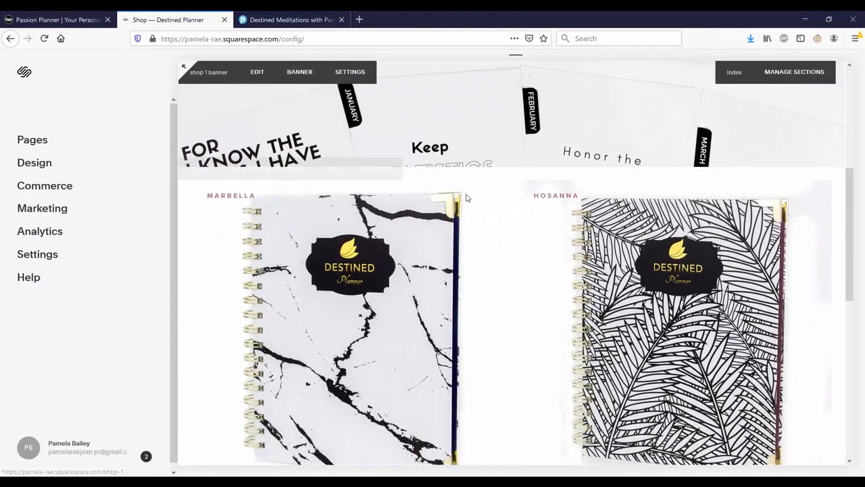
- On the Meditation page in edit mode, insert an Embed block in manual code mode
scroll(down, 3)
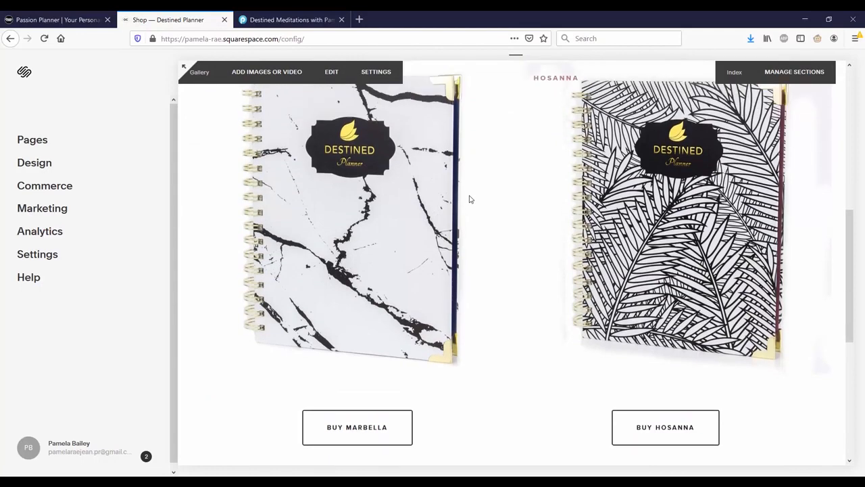
scroll(up, 3)
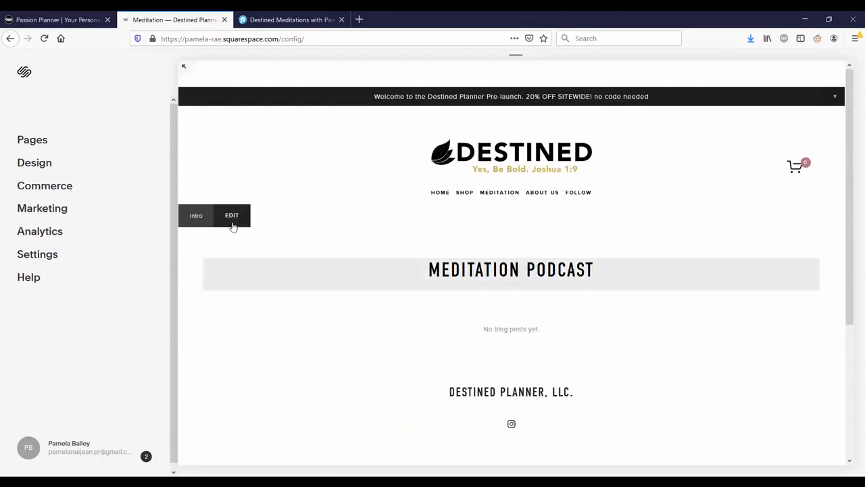
mouse_move(235, 219)
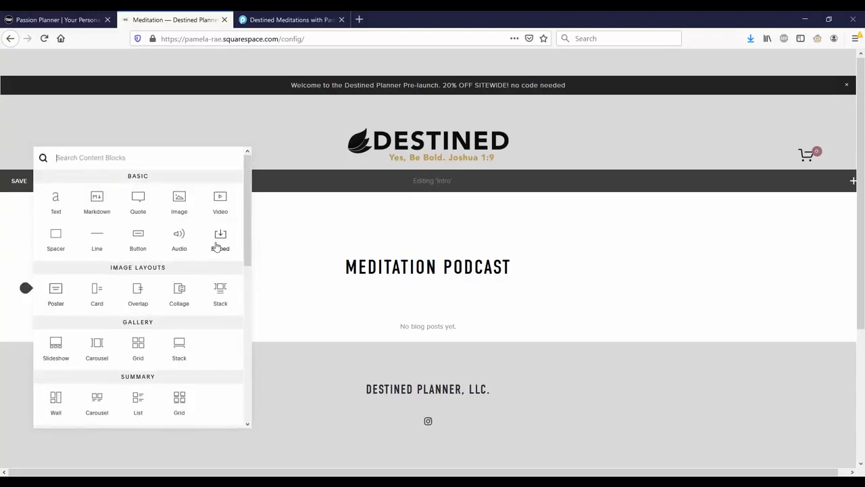
click(219, 241)
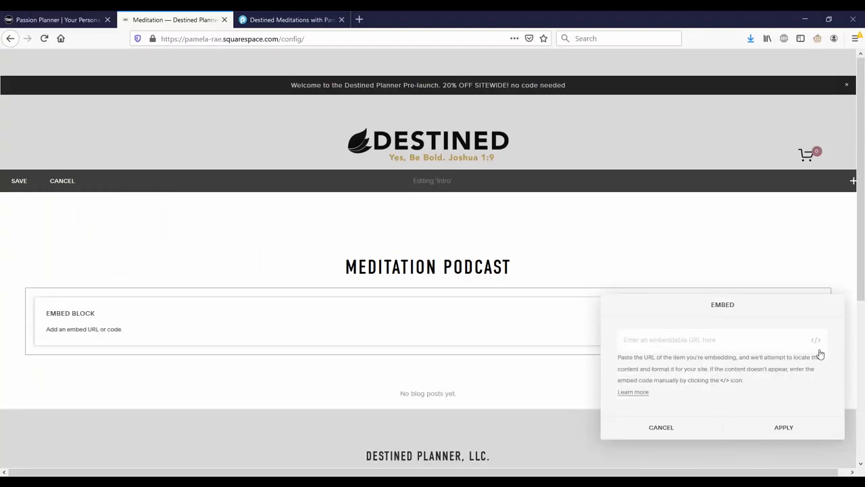
click(816, 339)
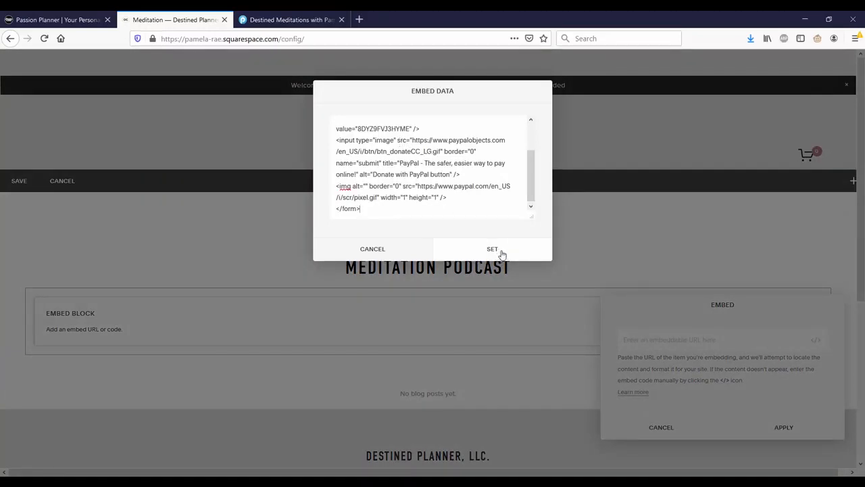
- Paste the PayPal Donate button HTML, set it and save the page
click(492, 249)
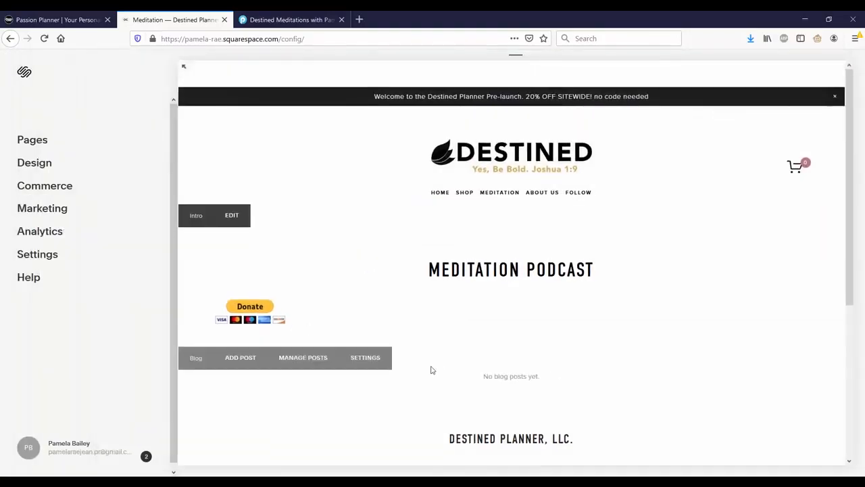
click(249, 308)
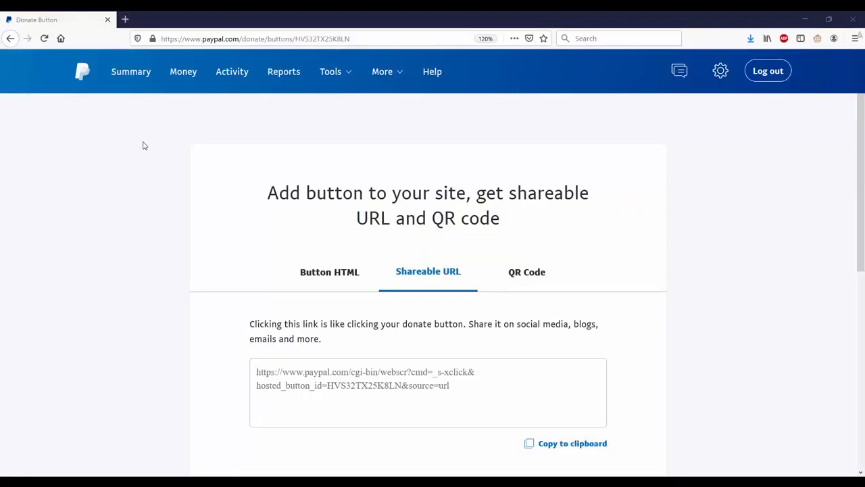
- Copy the donate button's shareable URL to the clipboard
scroll(down, 3)
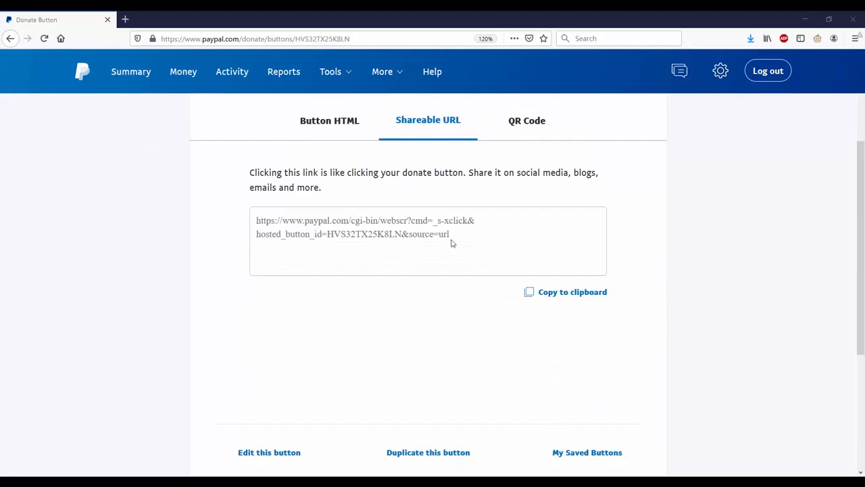
click(573, 292)
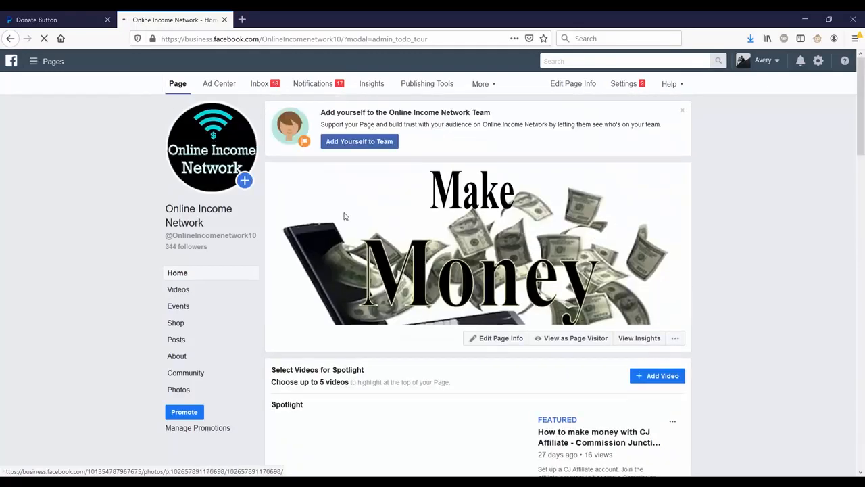
- Post the PayPal donate URL on the Online Income Network page and open the posted link
scroll(down, 3)
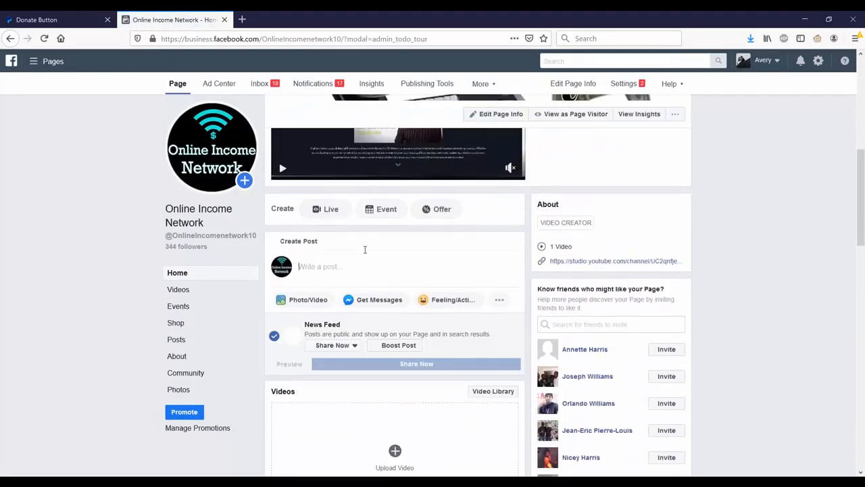
text(https://www.paypal.com/cgi-bin/webscr?cmd=_s-xclick&hosted_button_id=HVS32TX25K8LN&source=url)
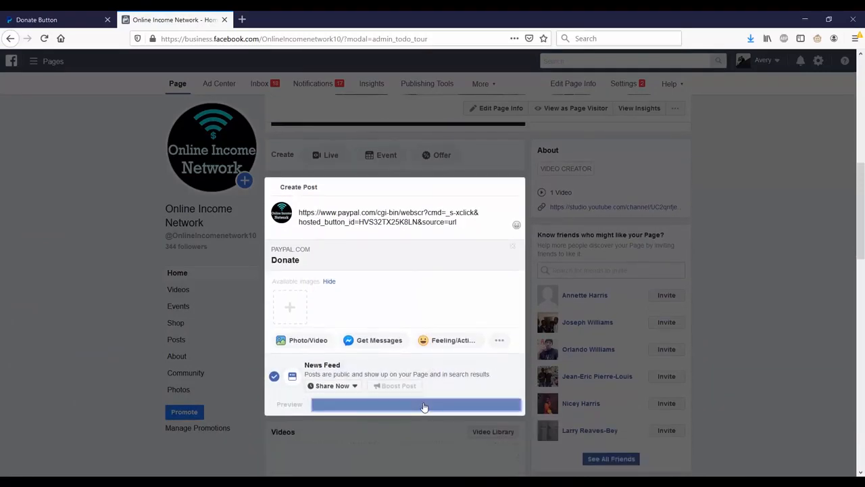
click(424, 404)
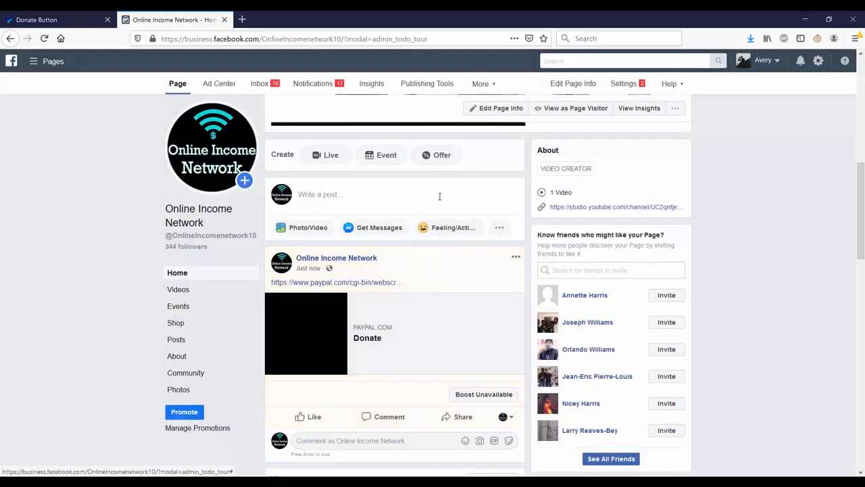
click(367, 338)
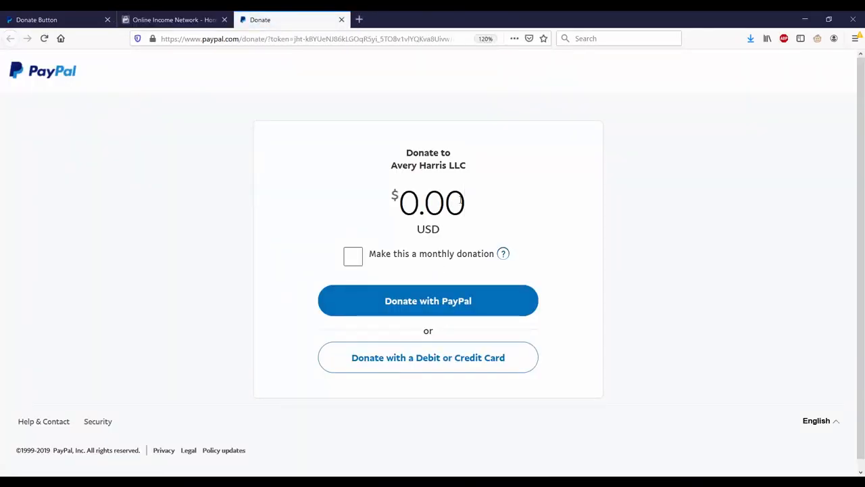